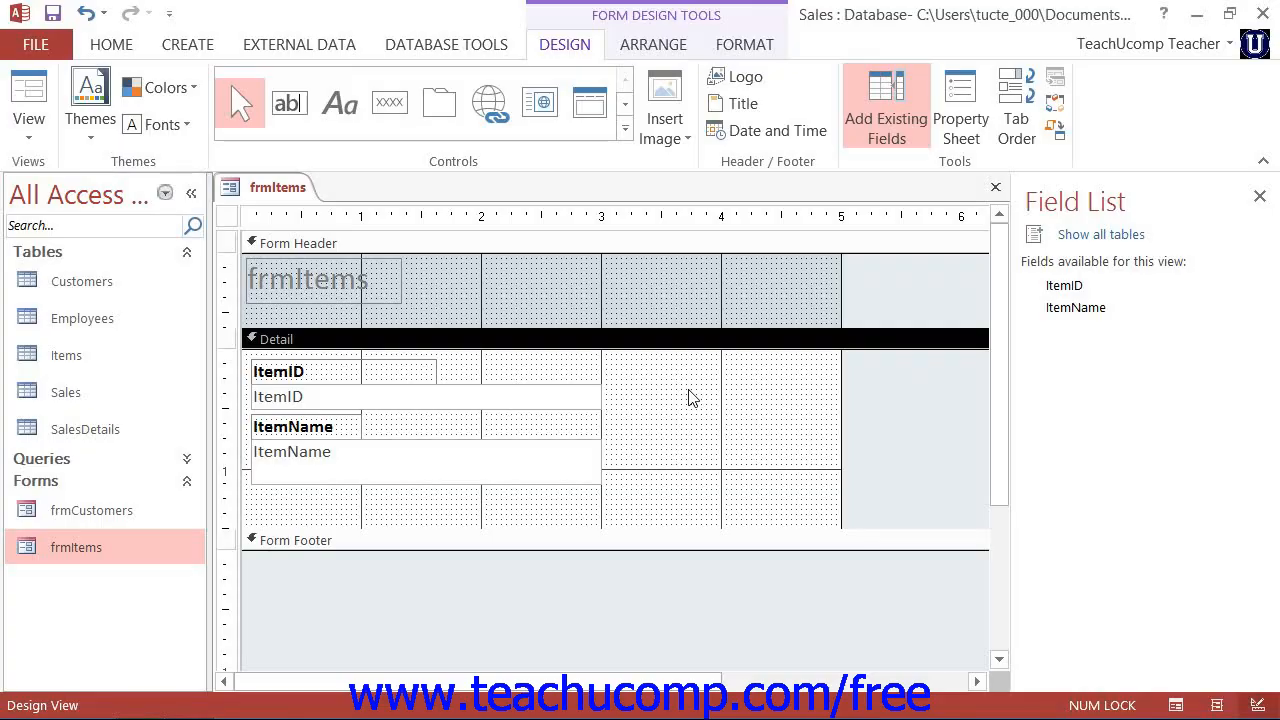
mouse_move(540, 468)
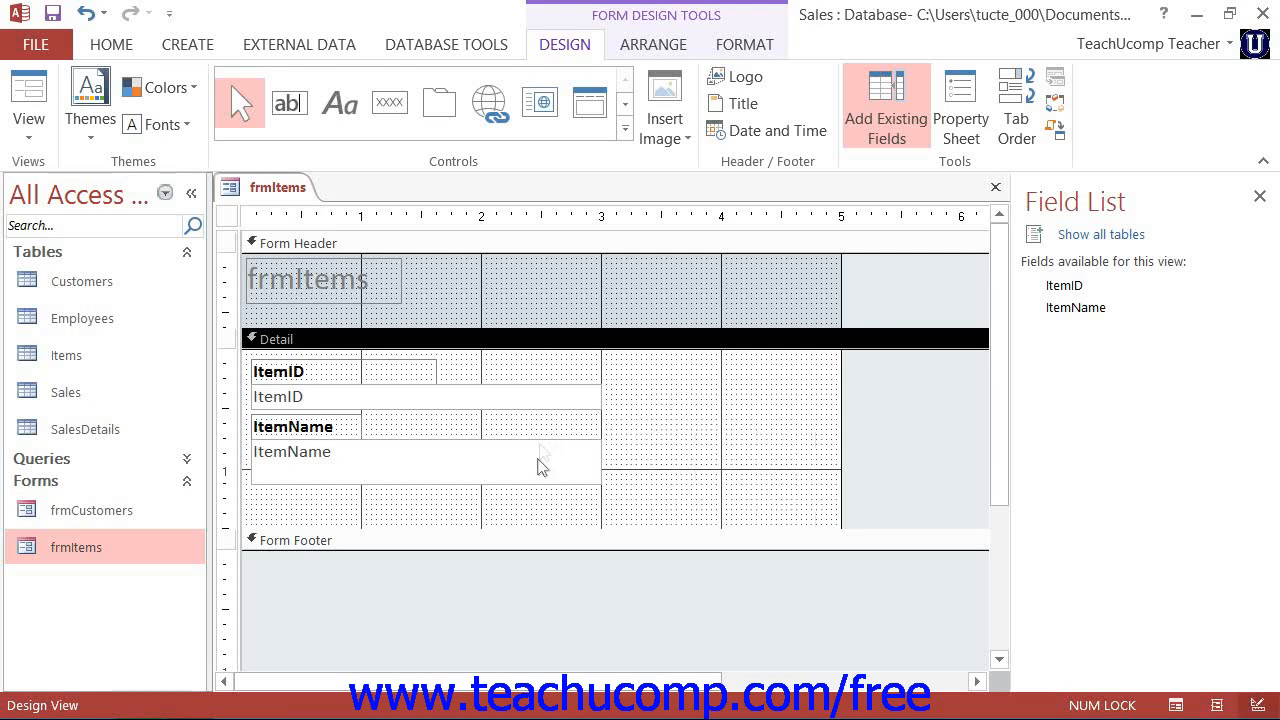
- Delete the ItemName text box and its attached label from the Detail section
left_click(420, 462)
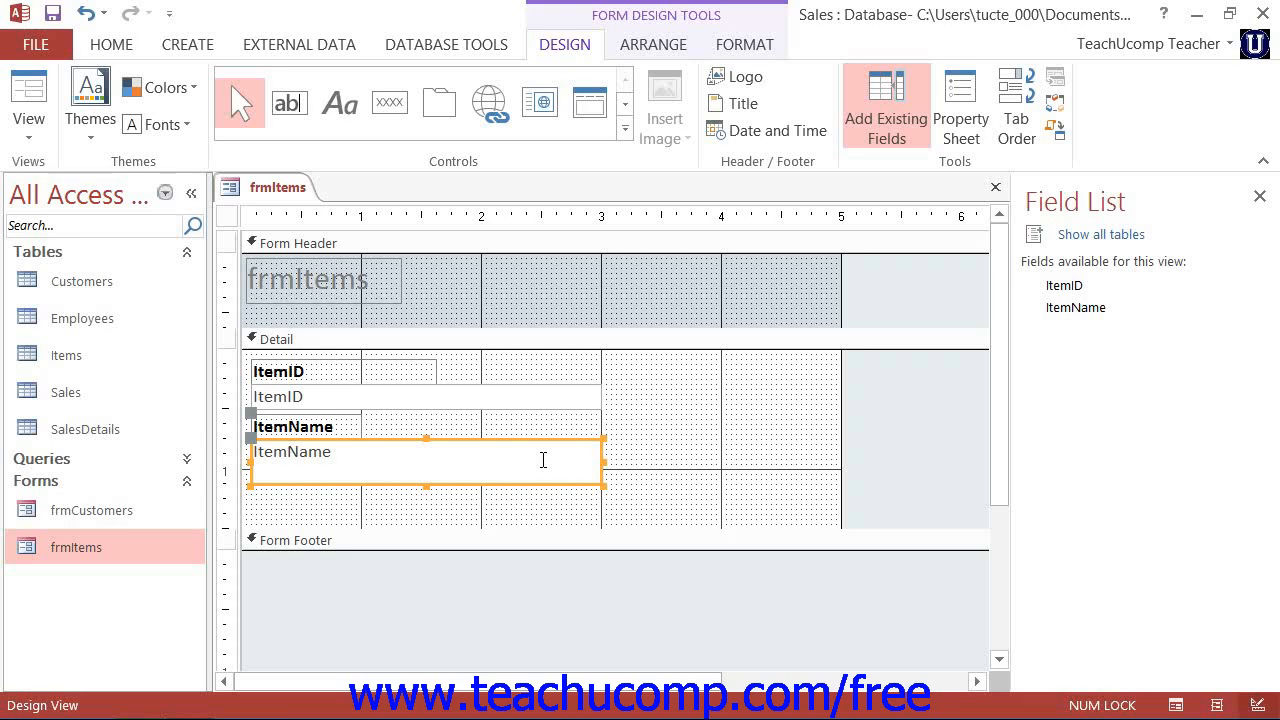
key("Delete")
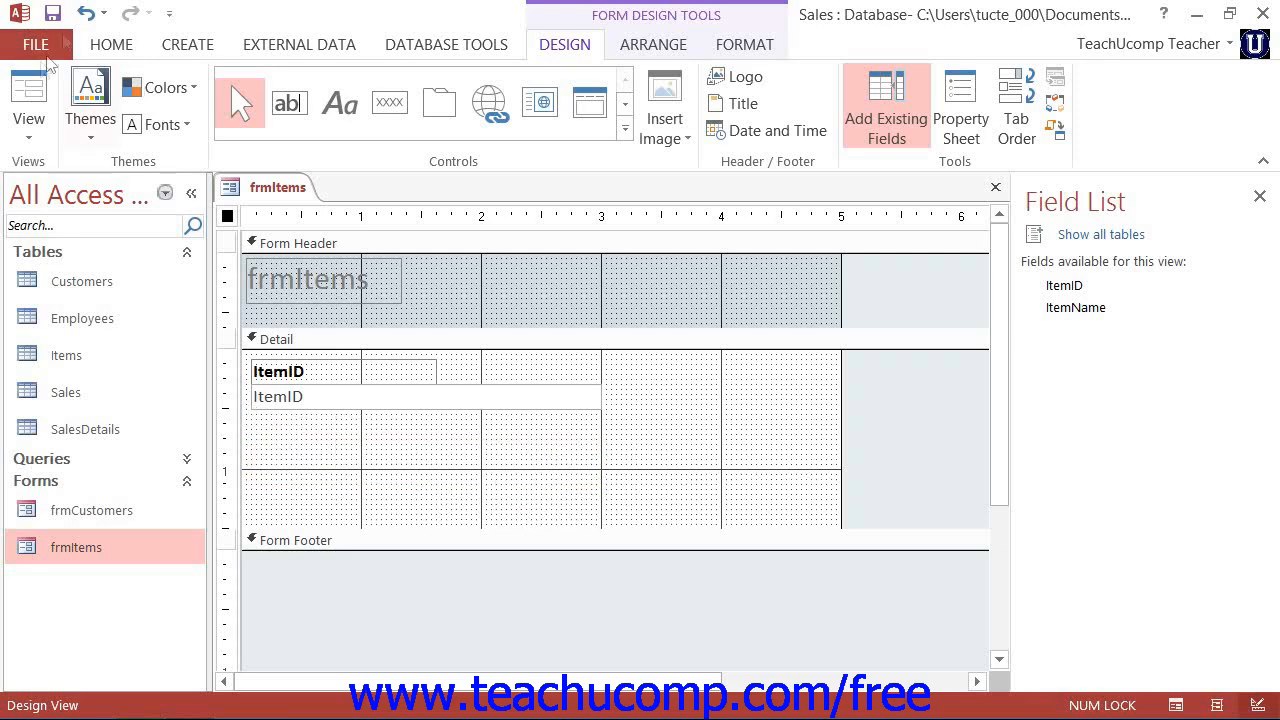